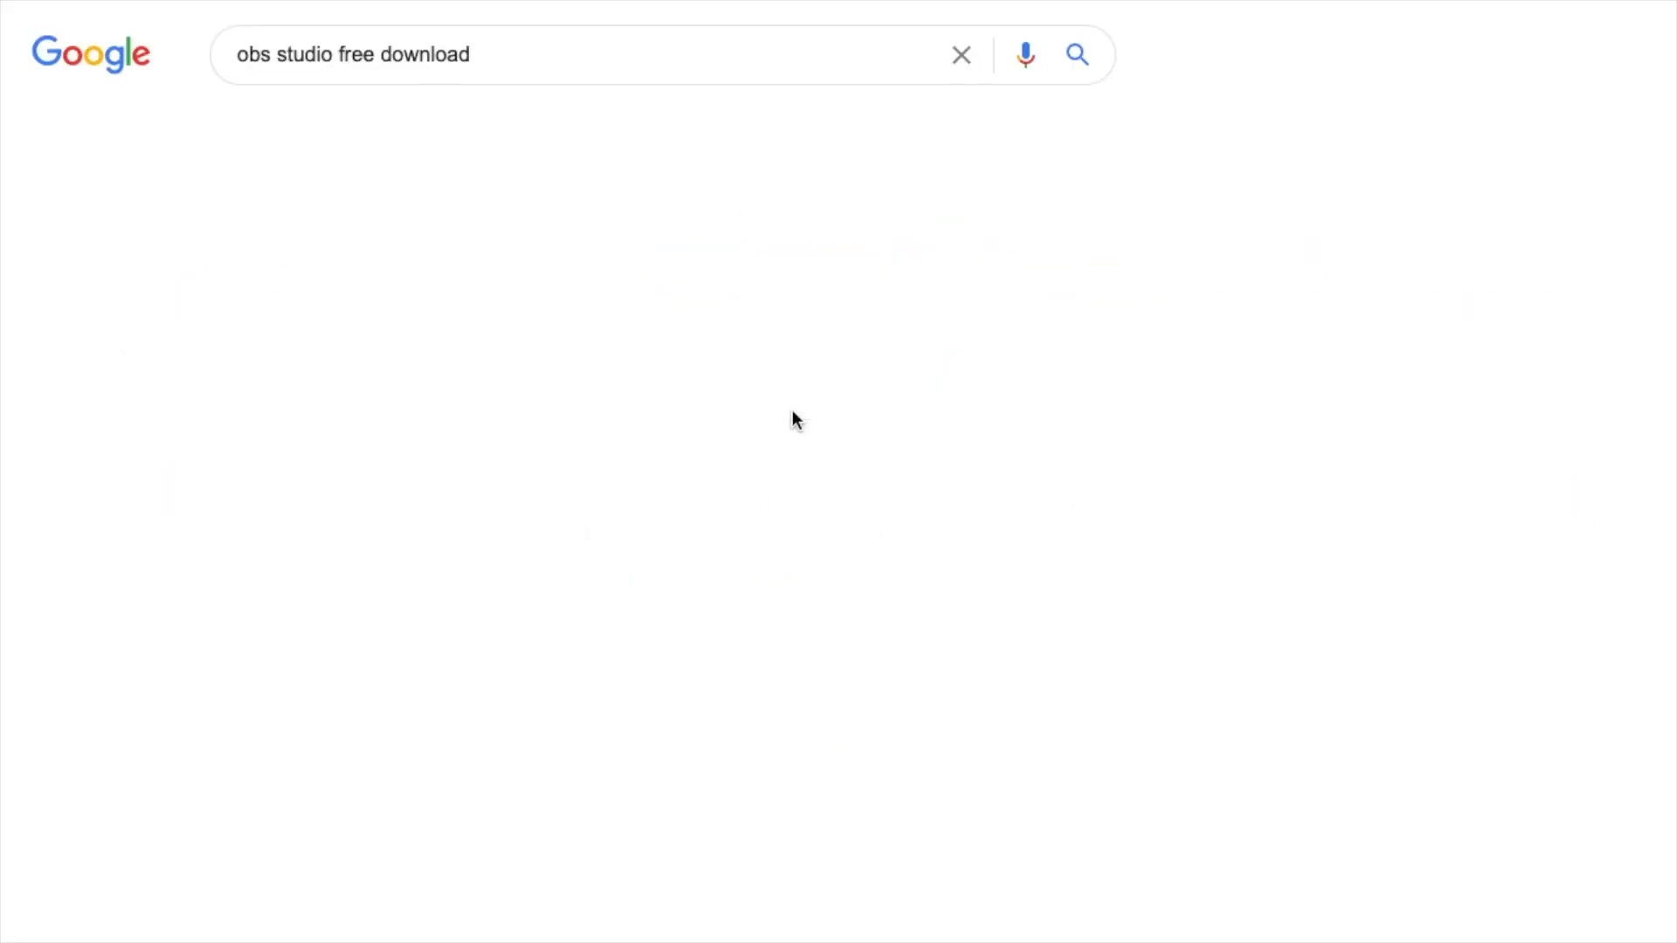
Search Google for 'obs studio free download' and open the obsproject.com download result.
key(Enter)
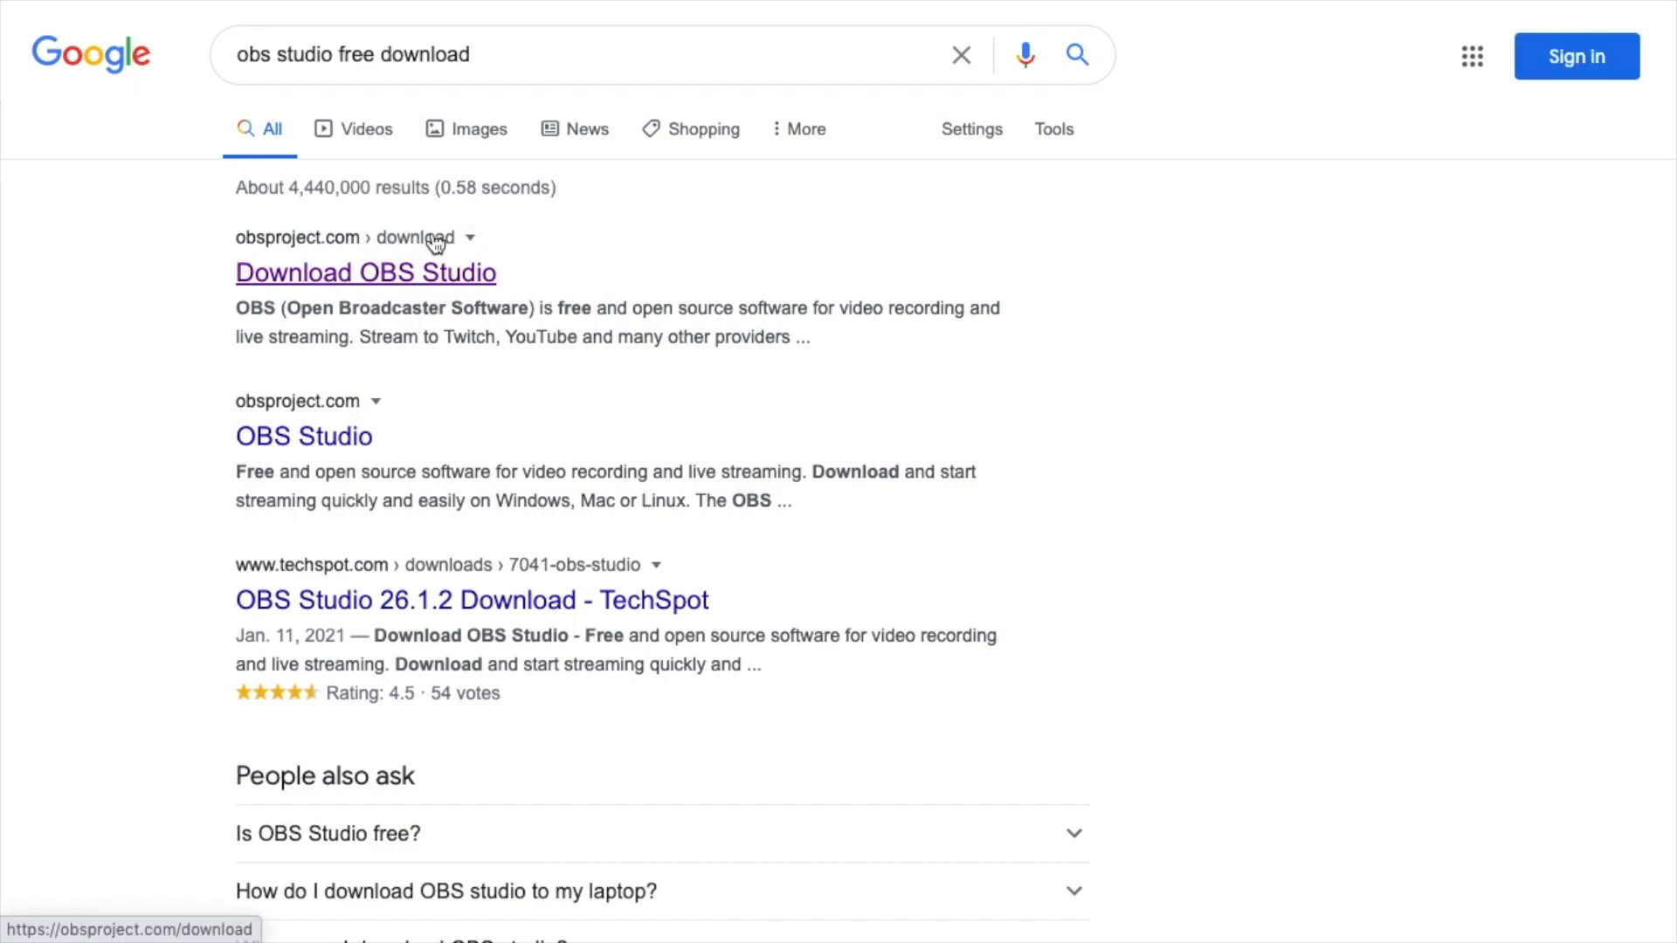
click(365, 272)
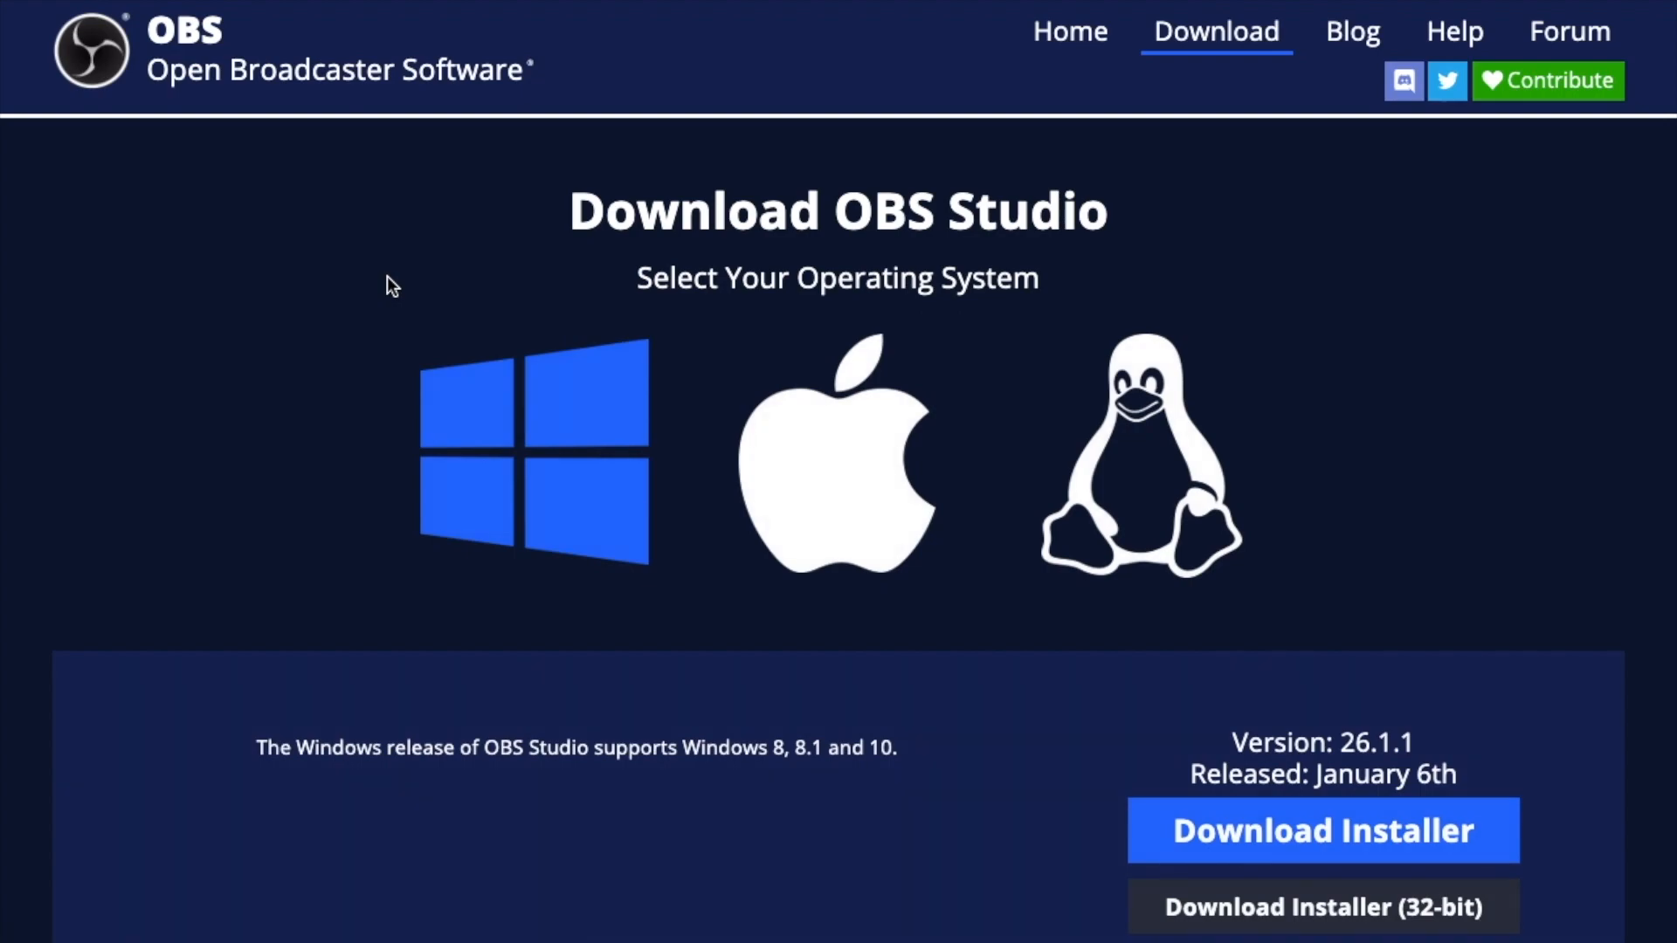
mouse_move(636, 511)
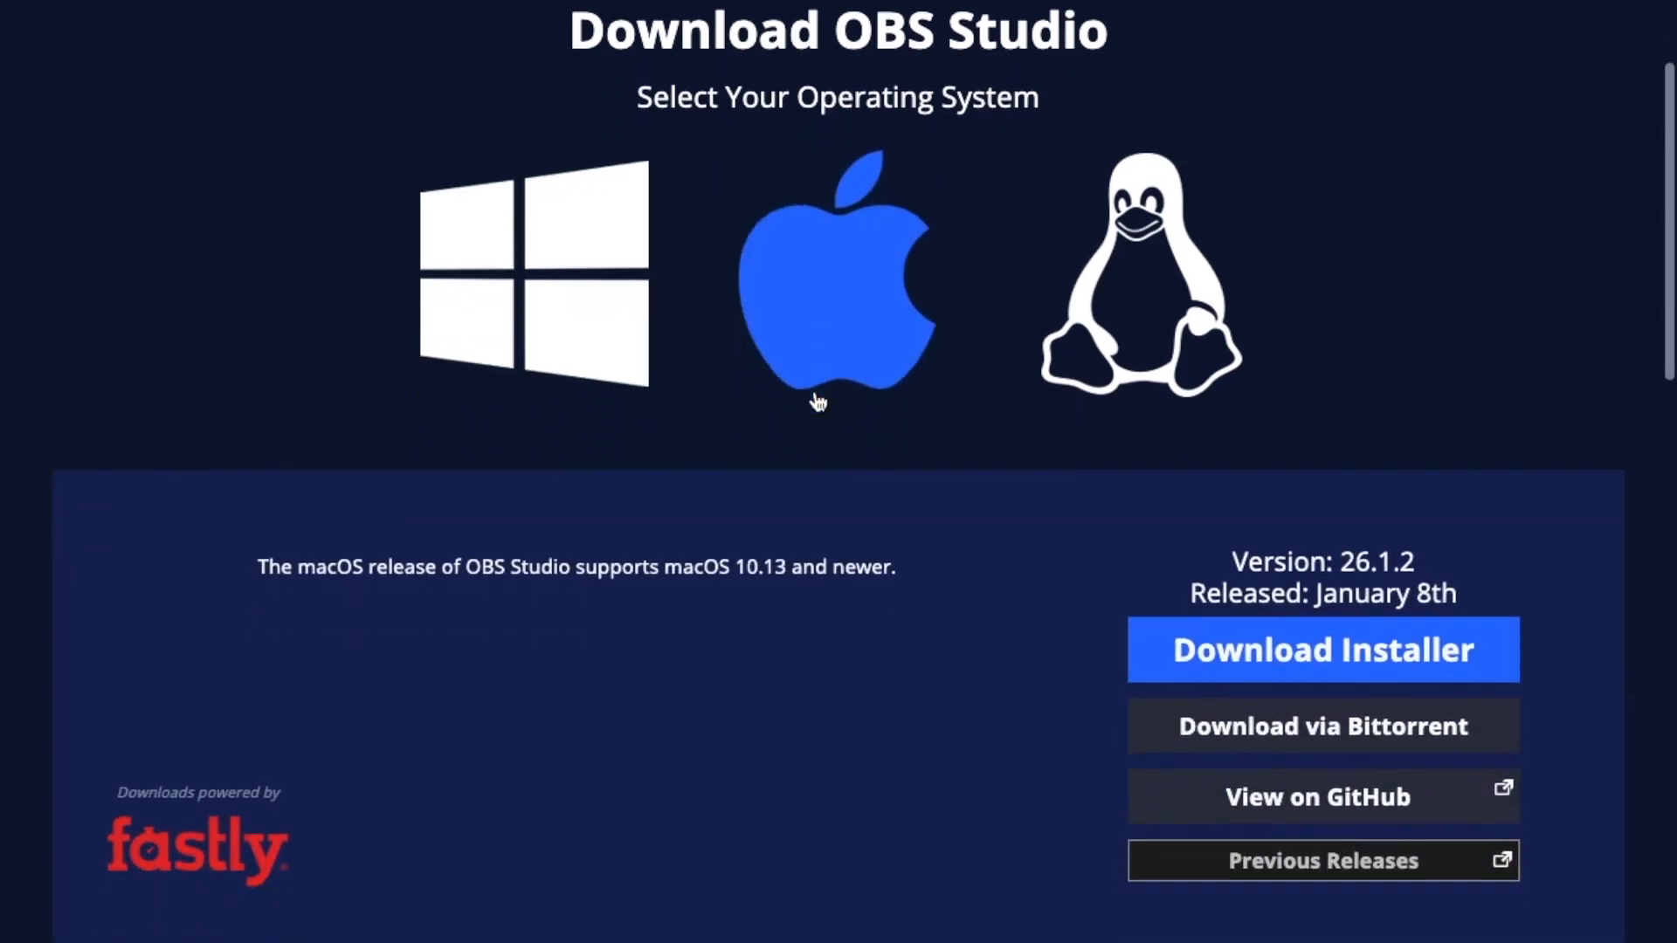
Download the macOS OBS Studio installer and open the downloaded .dmg file.
scroll(down, 3)
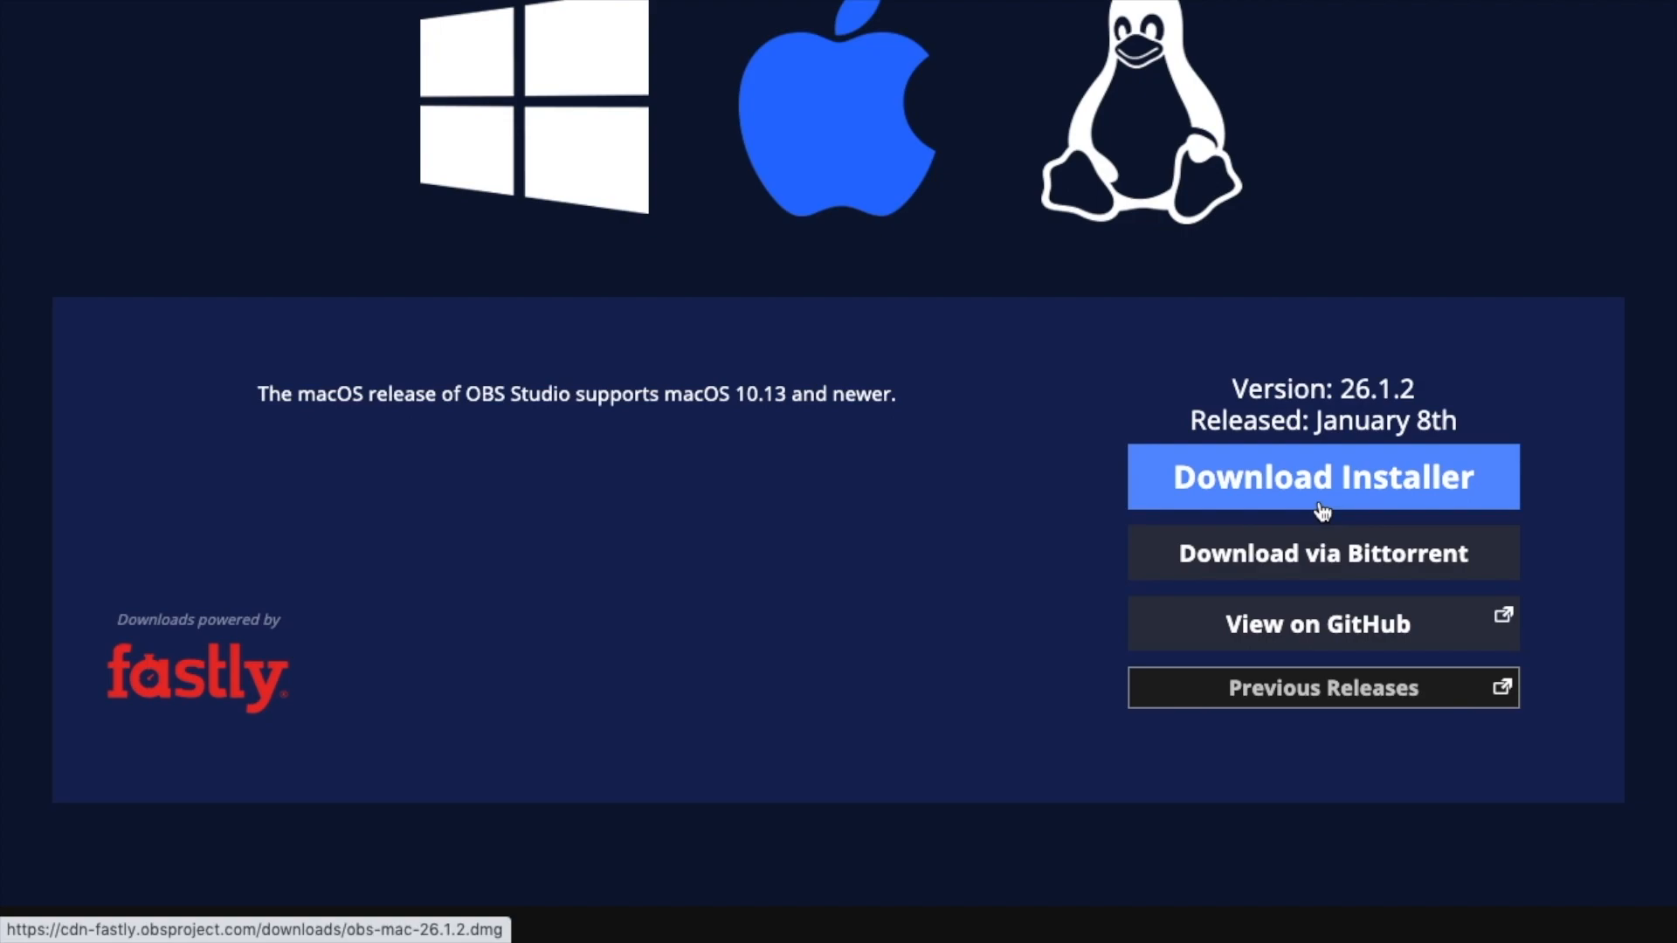
click(1323, 477)
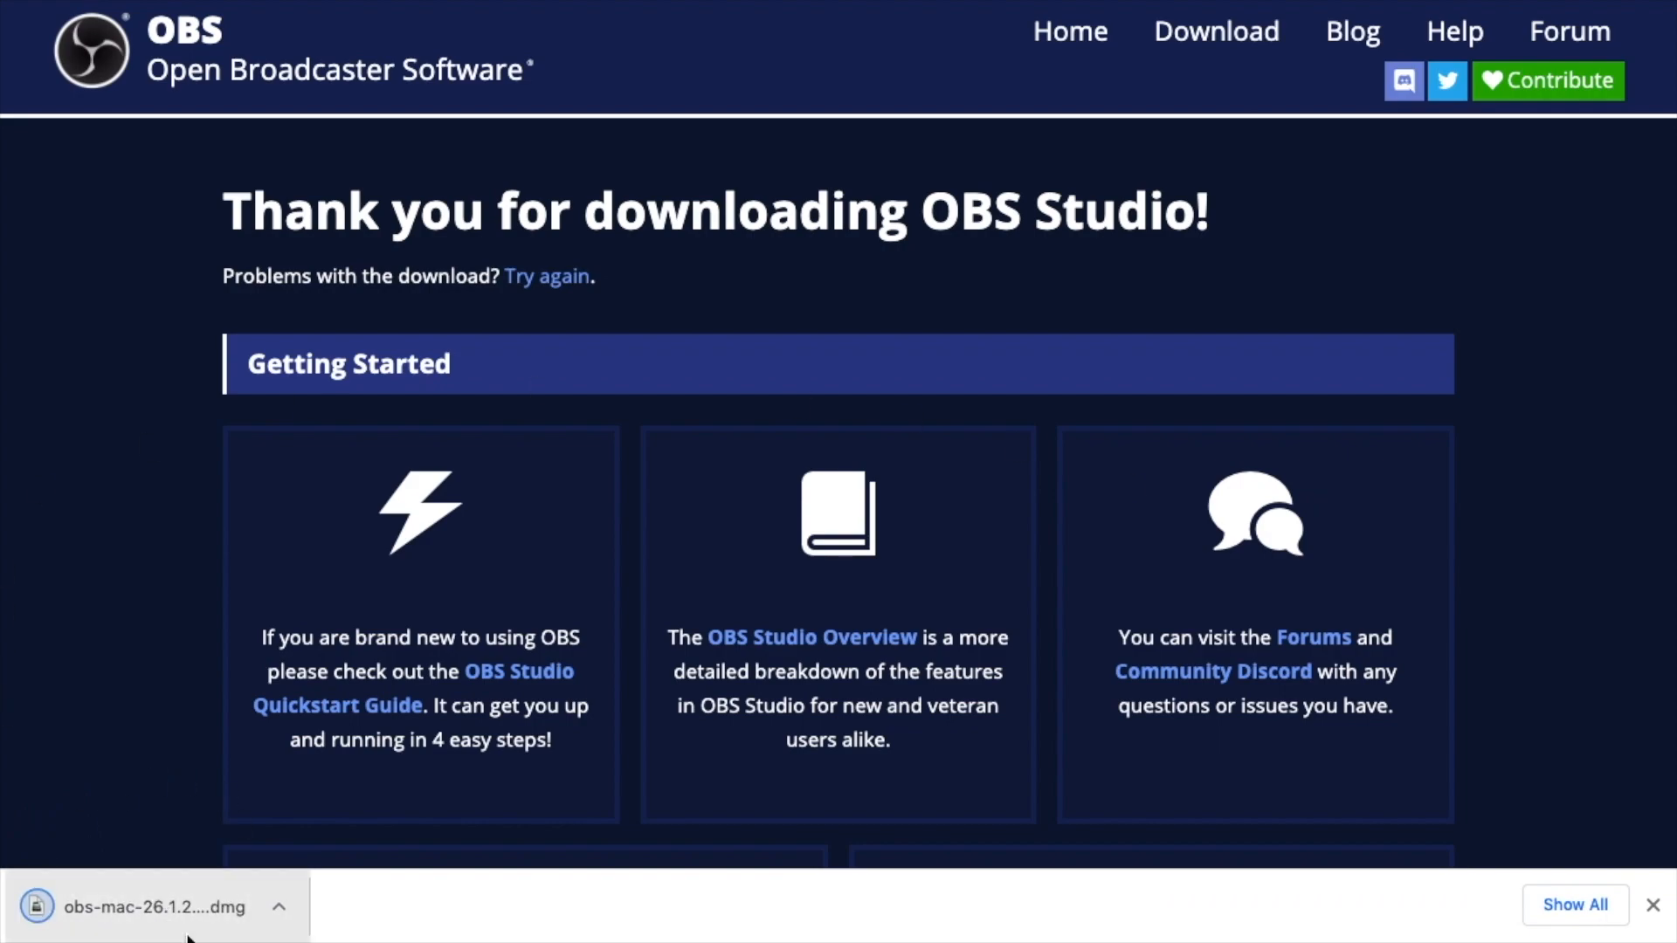
click(148, 906)
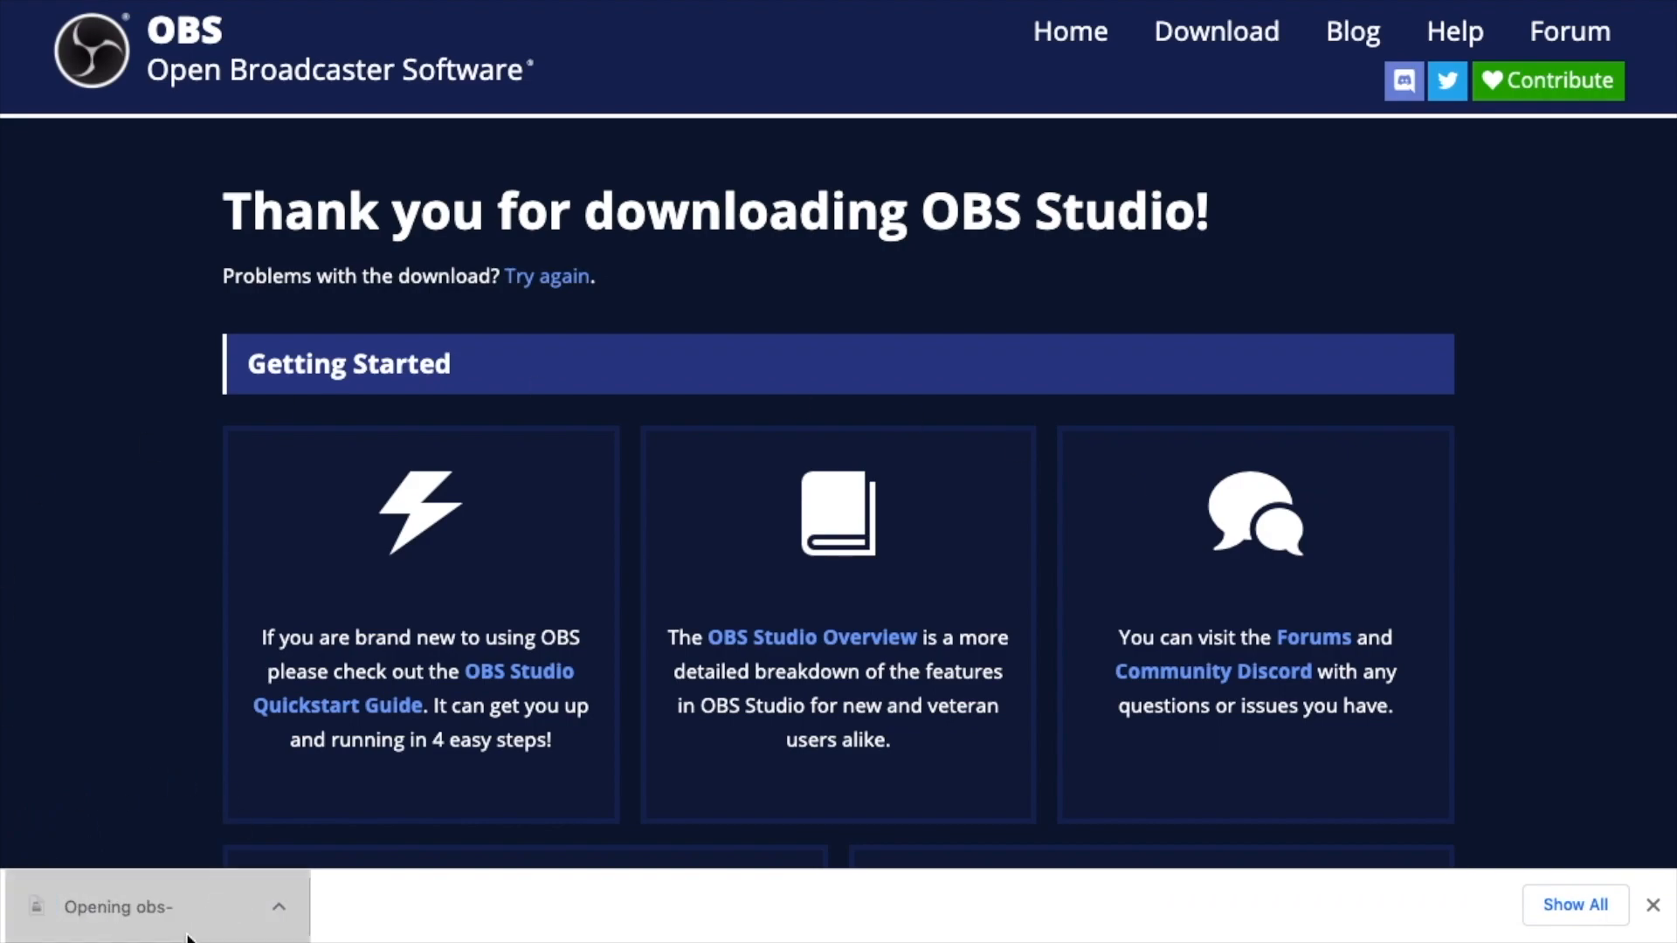
click(122, 908)
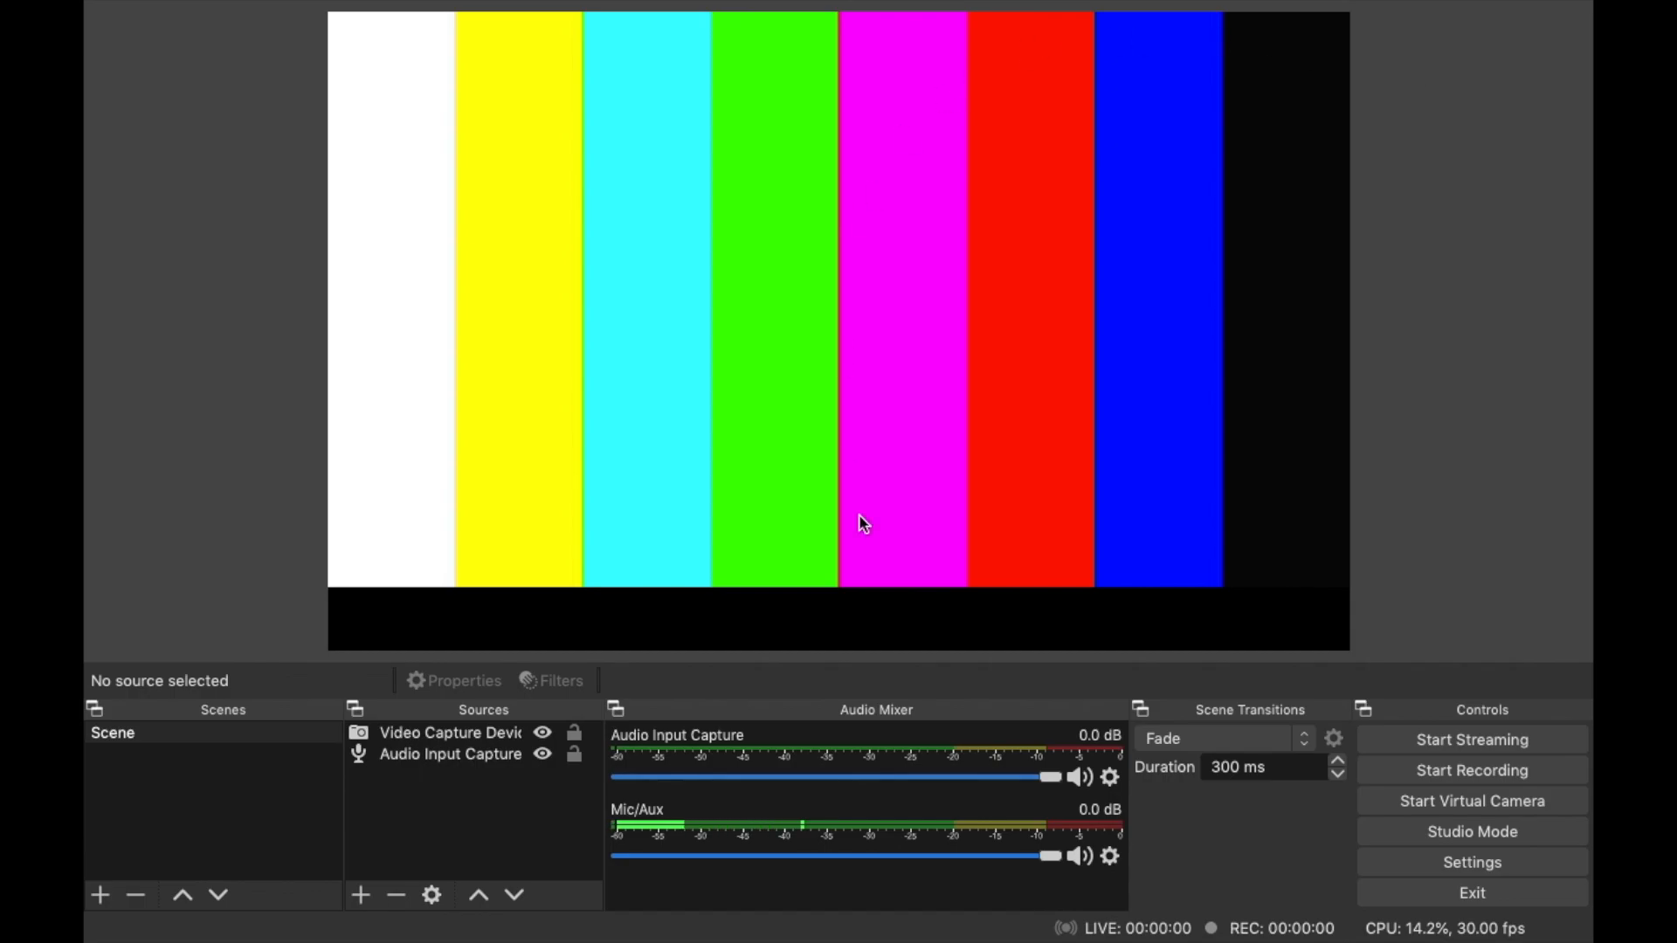
mouse_move(958, 545)
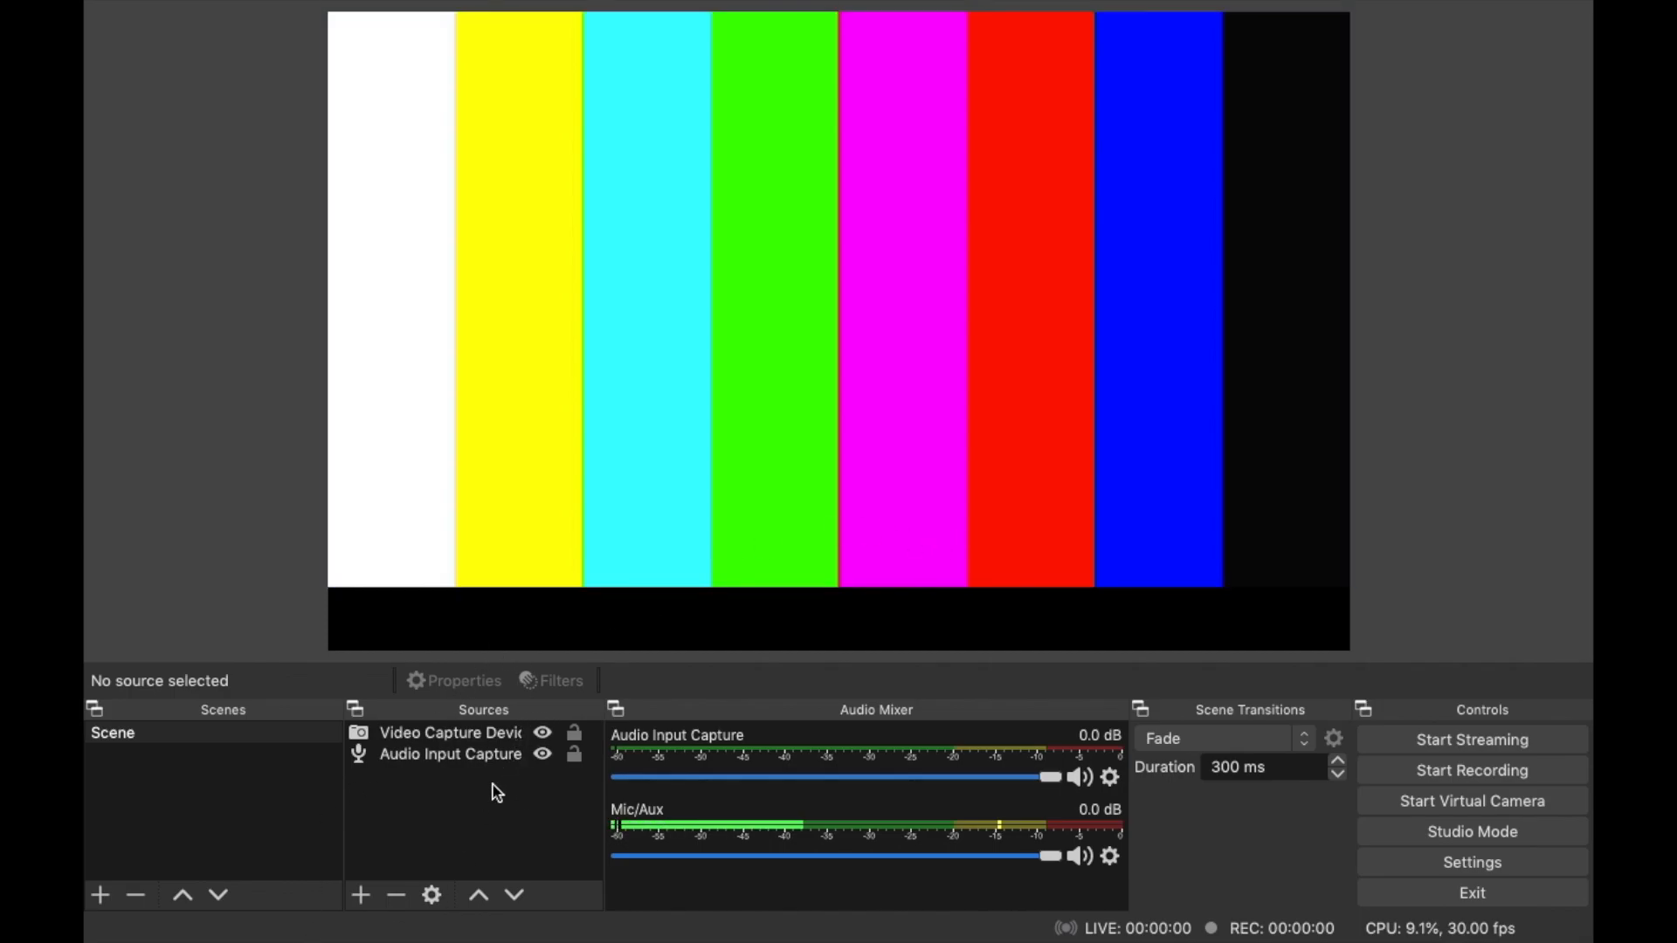
Choose USB Digital Audio as the device in Audio Input Capture properties.
click(450, 732)
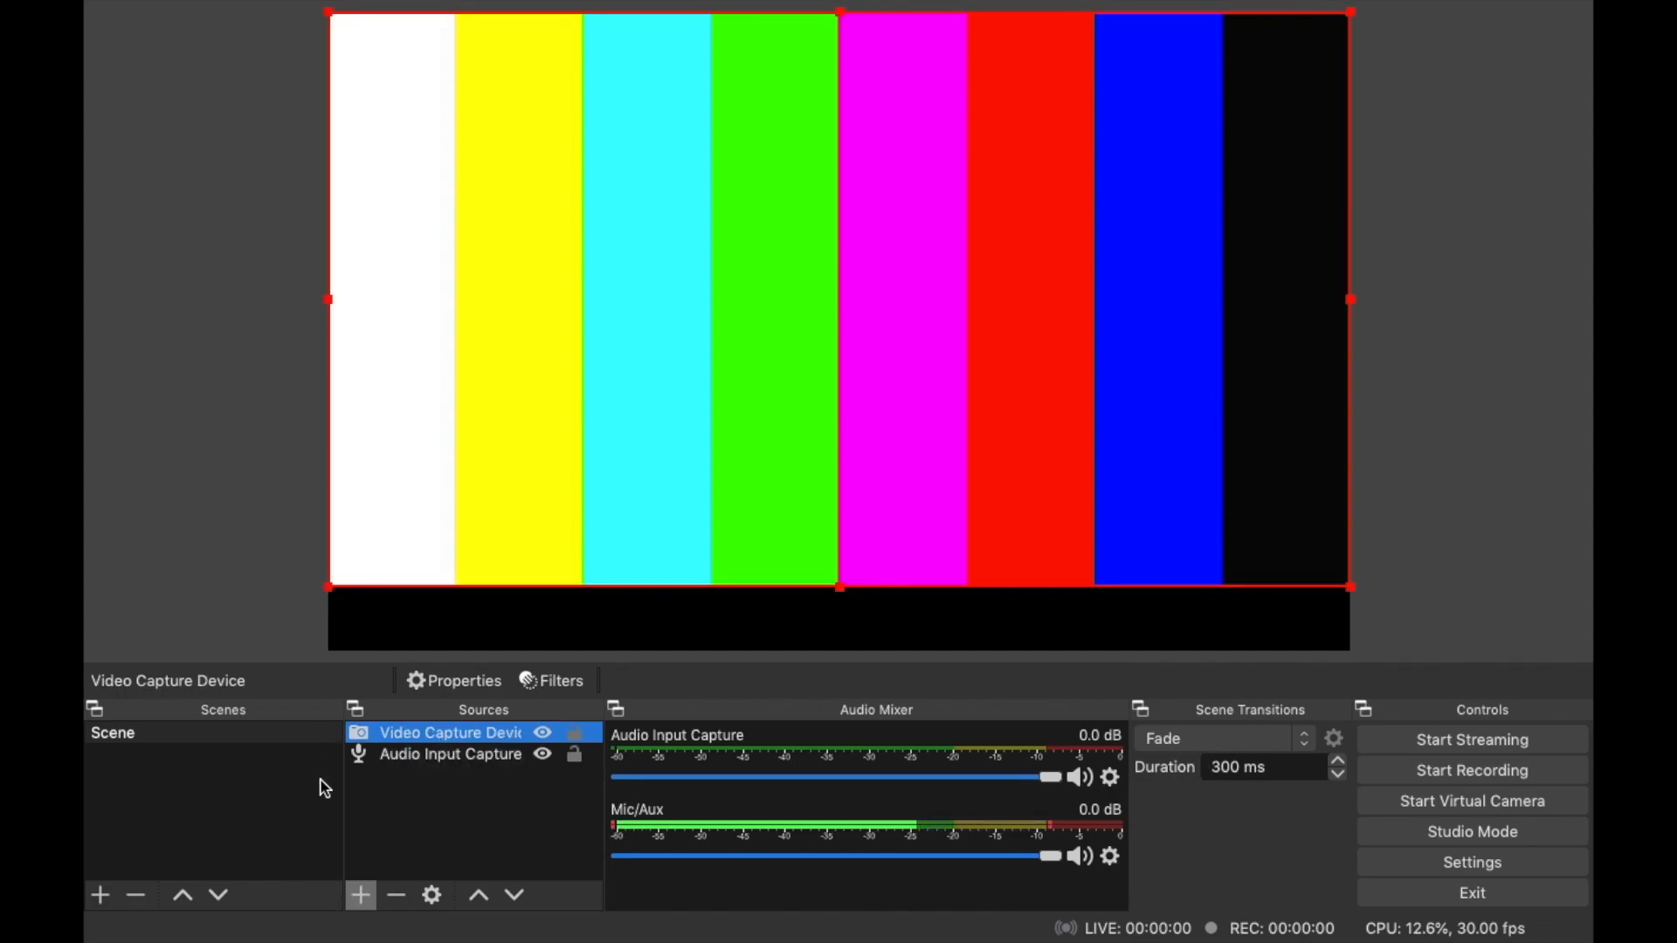
click(361, 896)
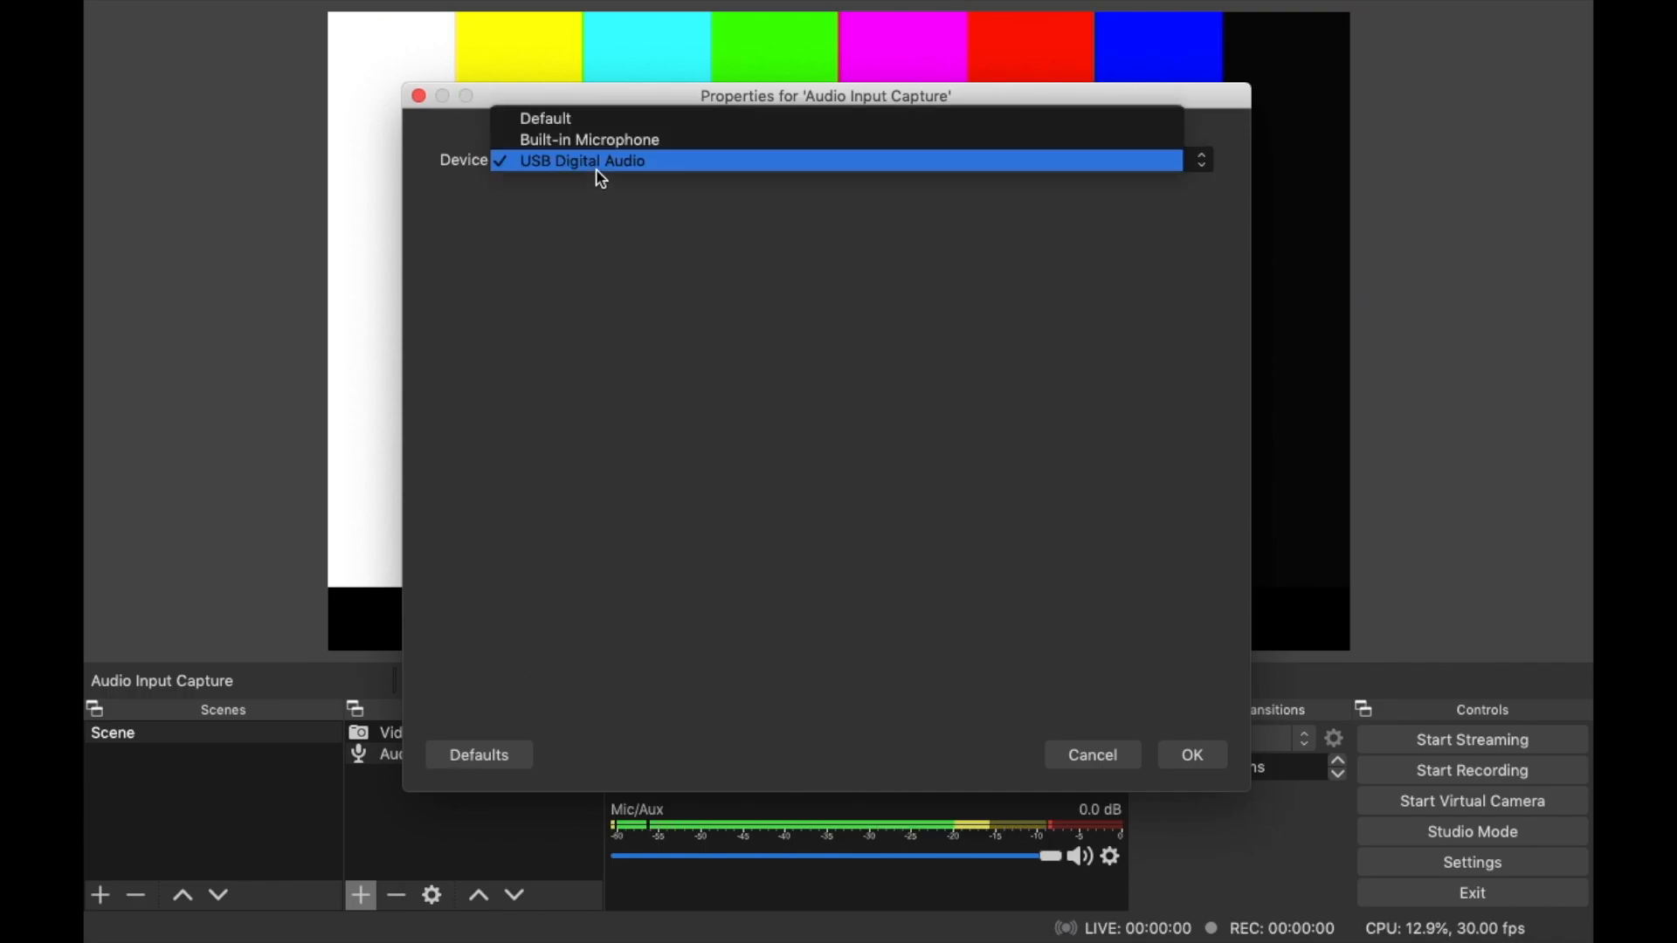
click(582, 161)
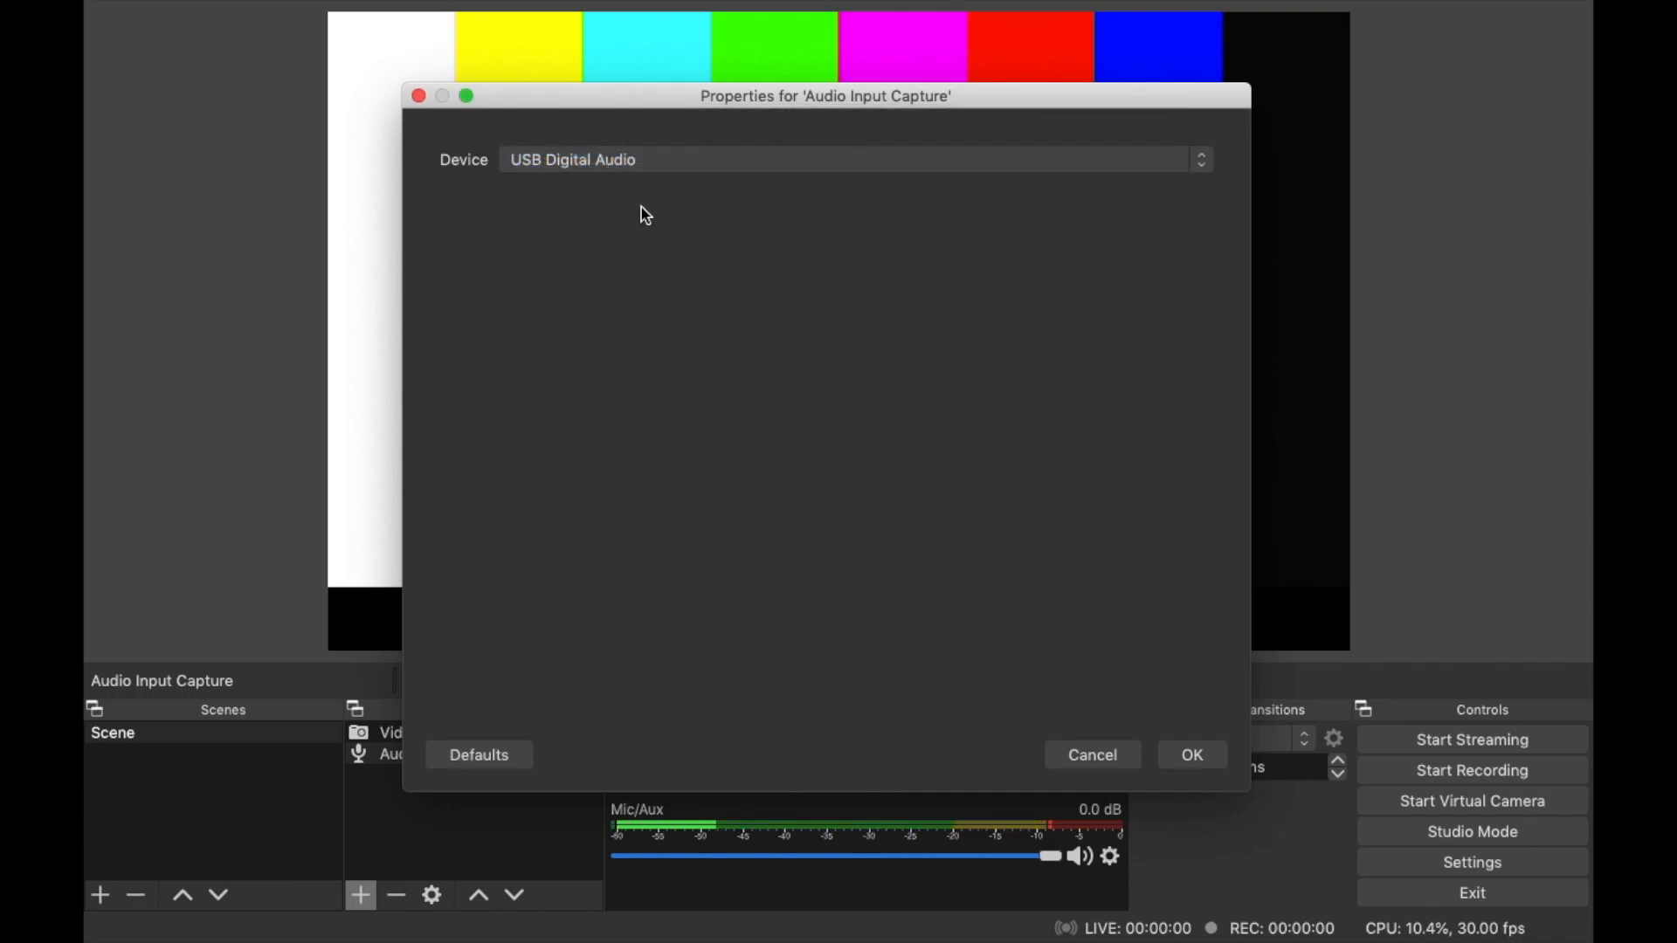